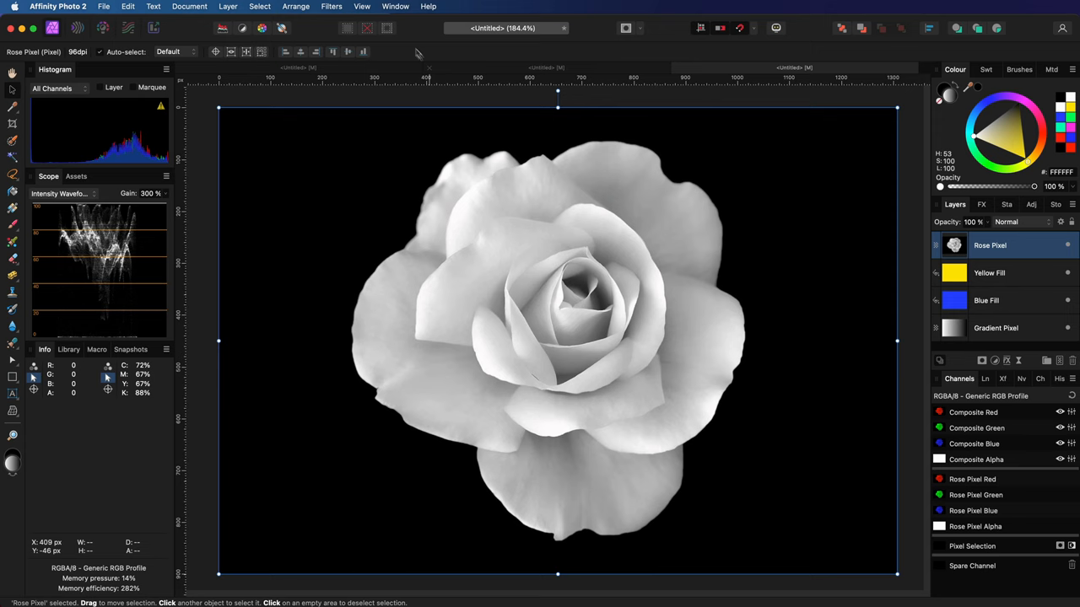
Show the Channels panel and create a mask layer from a Rose Pixel channel.
{"action": "left_click", "coordinate": [395, 7]}
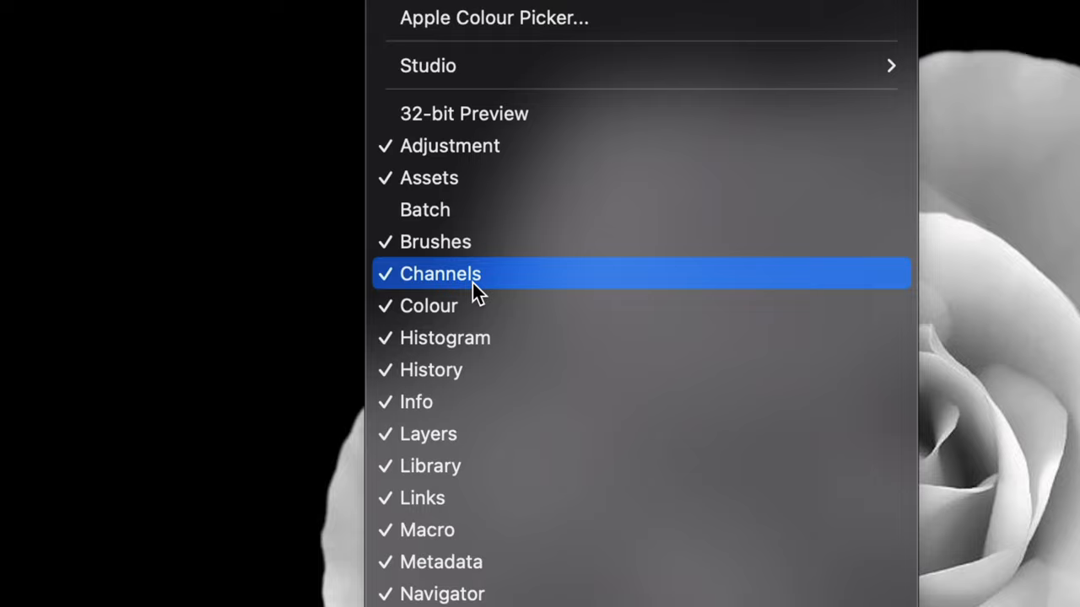
{"action": "left_click", "coordinate": [441, 274]}
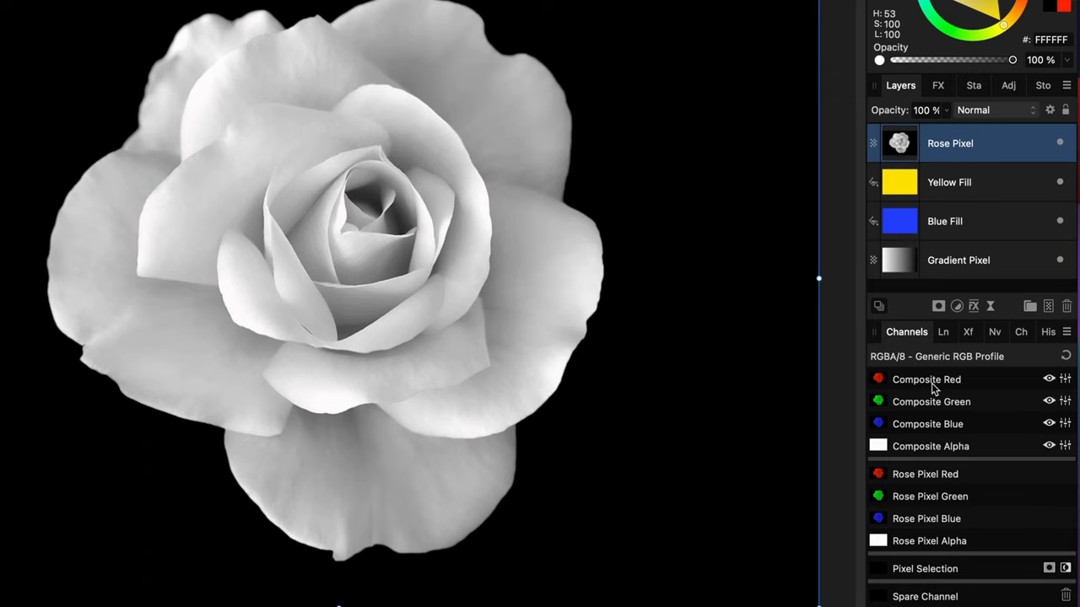
{"action": "right_click", "coordinate": [926, 379]}
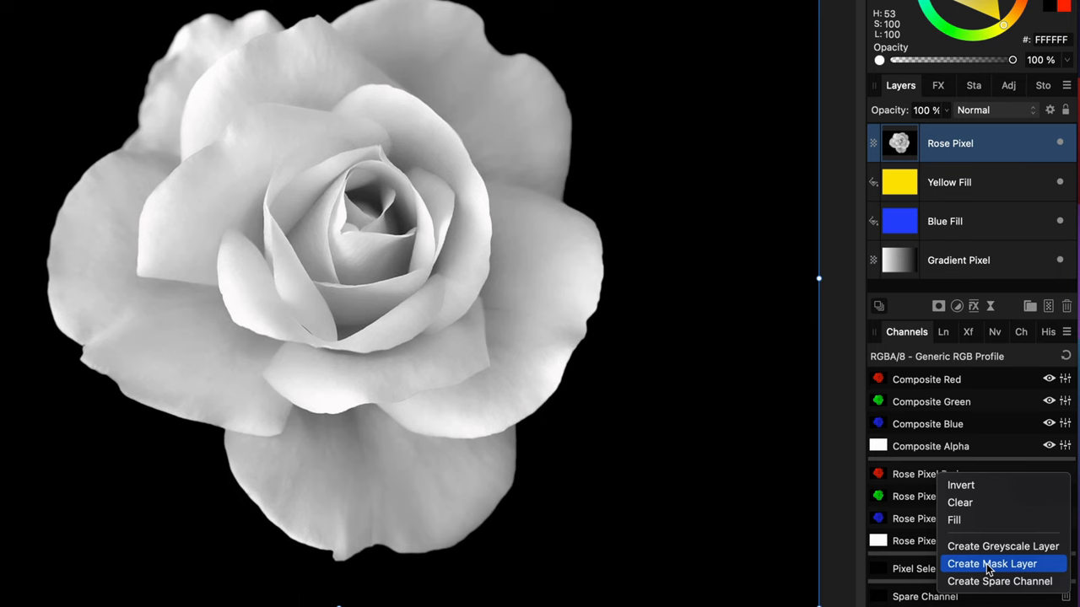
{"action": "left_click", "coordinate": [994, 563]}
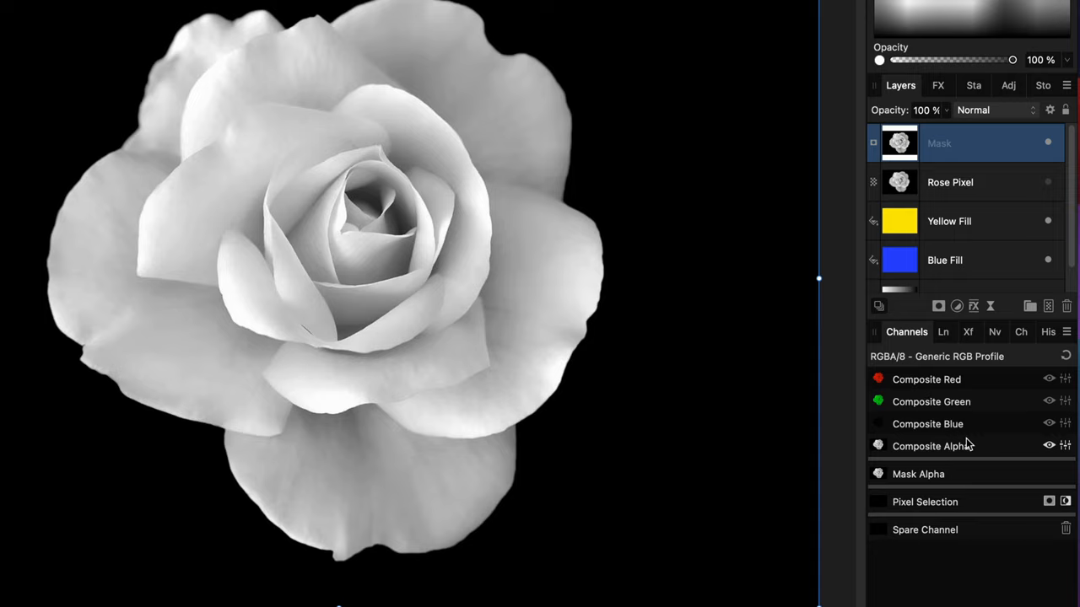
{"action": "right_click", "coordinate": [928, 445]}
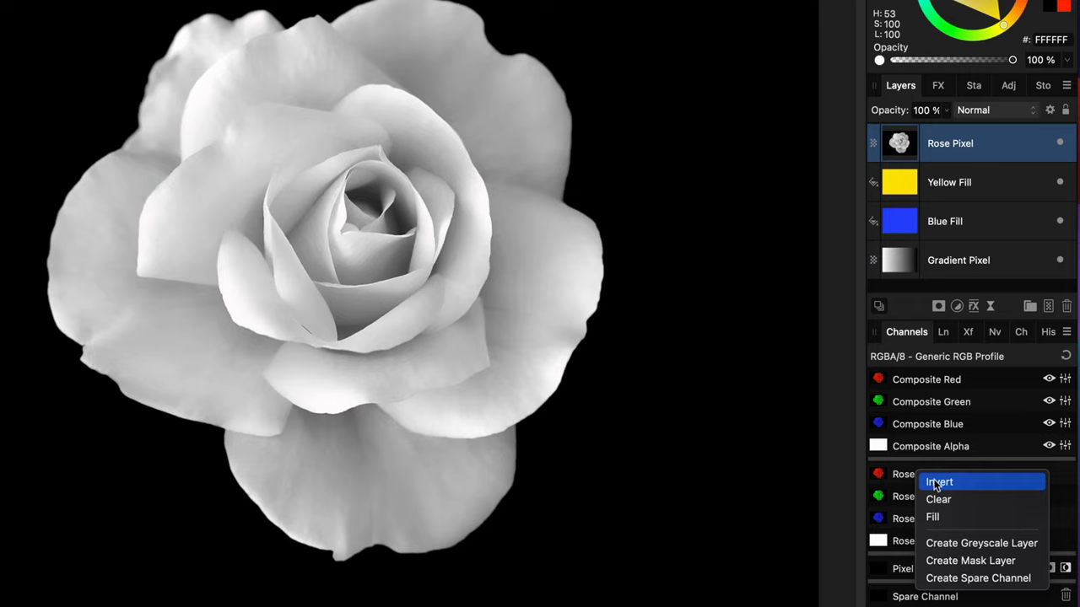
Load the rose's Composite Red channel as a pixel selection.
{"action": "left_click", "coordinate": [940, 481]}
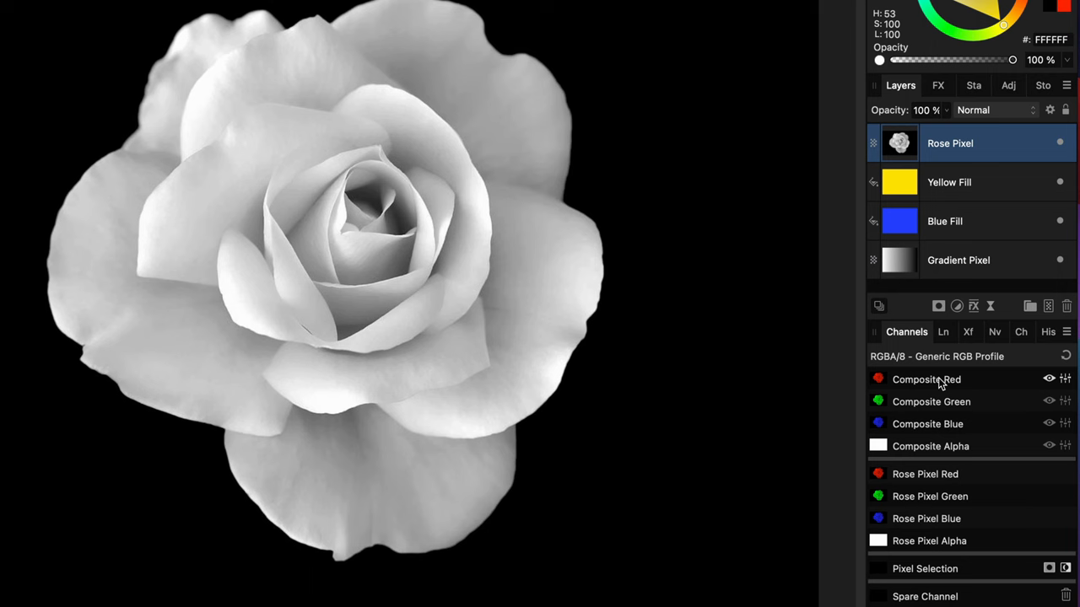
{"action": "right_click", "coordinate": [926, 379]}
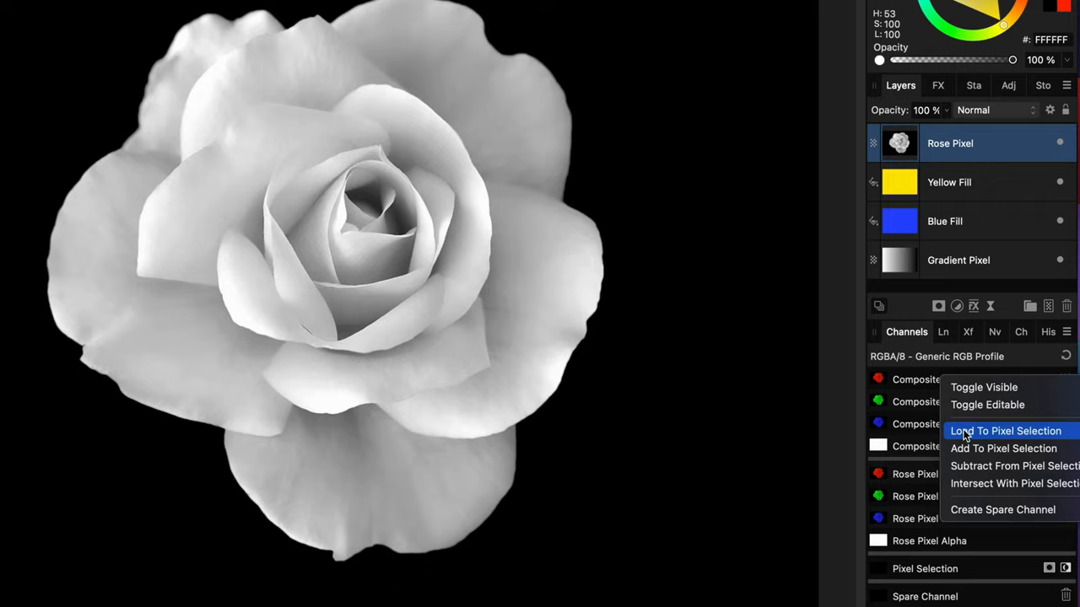
{"action": "left_click", "coordinate": [1009, 430]}
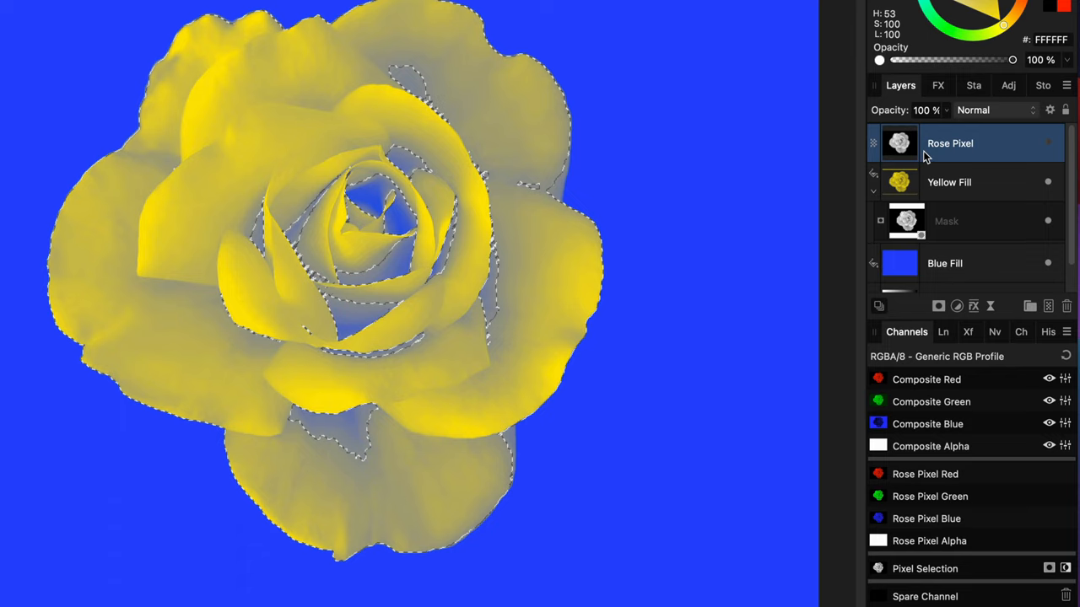
Select the Rose Pixel layer to work on it.
{"action": "left_click", "coordinate": [20, 8]}
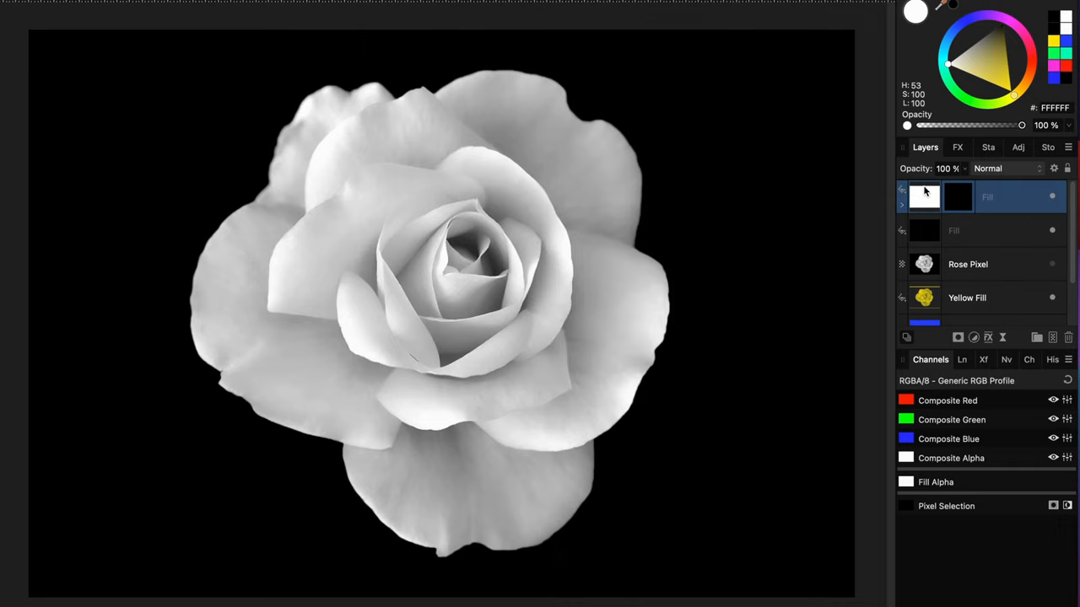
Open the context menu for the white fill layer.
{"action": "right_click", "coordinate": [957, 197]}
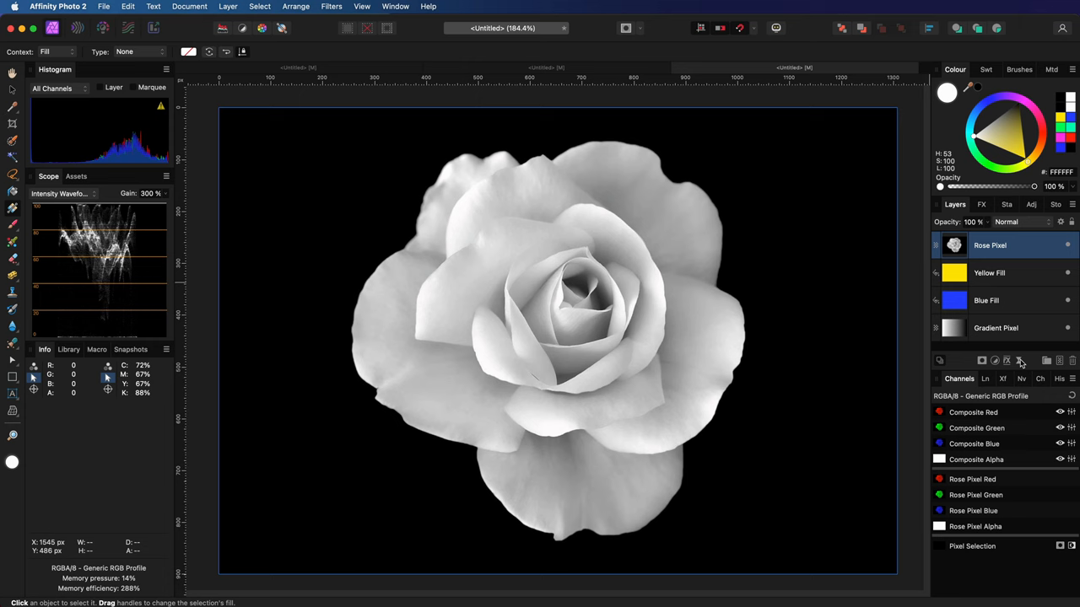
Add a Live Procedural Texture to Rose Pixel, entering the value 1.
{"action": "left_click", "coordinate": [225, 6]}
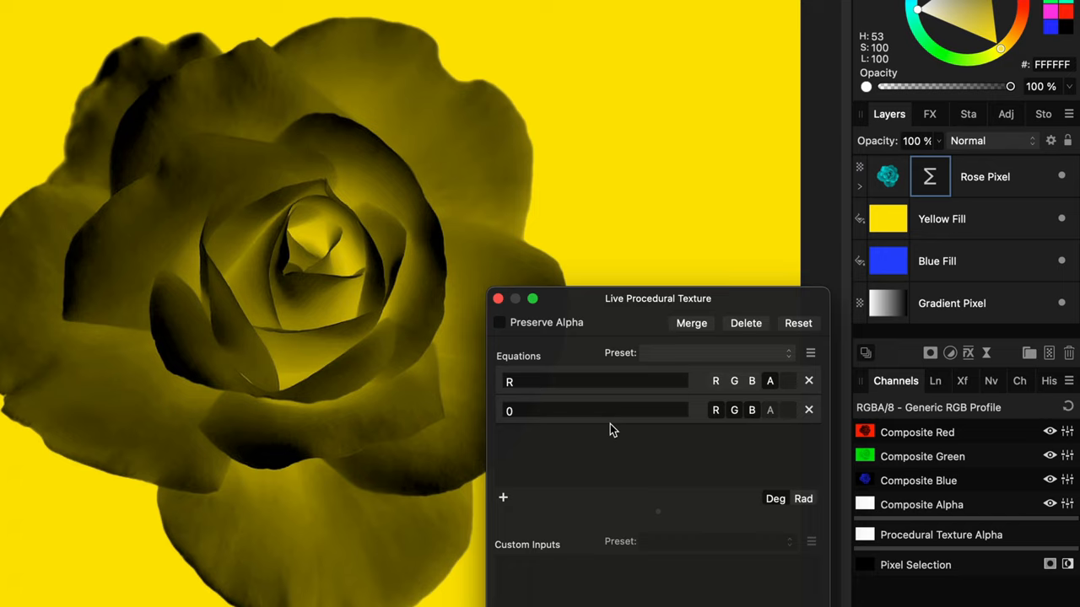
{"action": "type", "text": "1"}
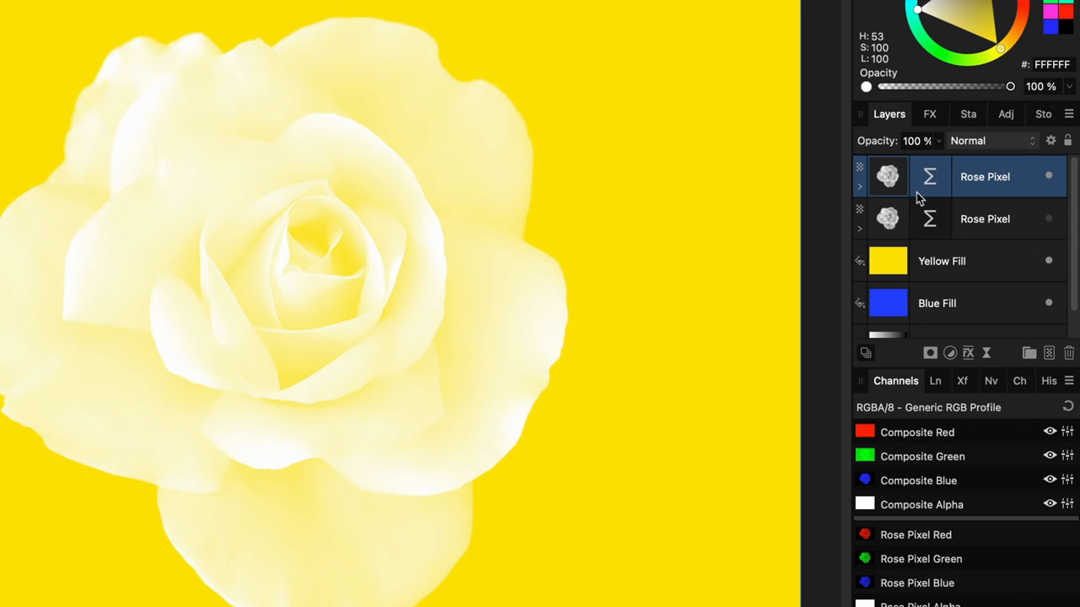
Open the context menu for the Rose Pixel copy.
{"action": "right_click", "coordinate": [984, 176]}
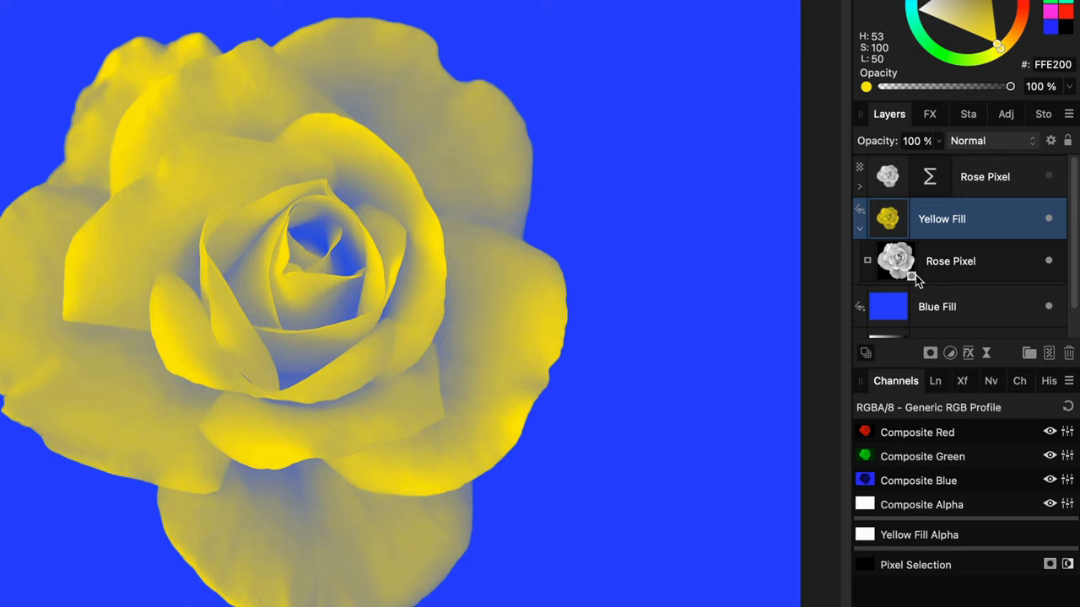
{"action": "mouse_move", "coordinate": [899, 270]}
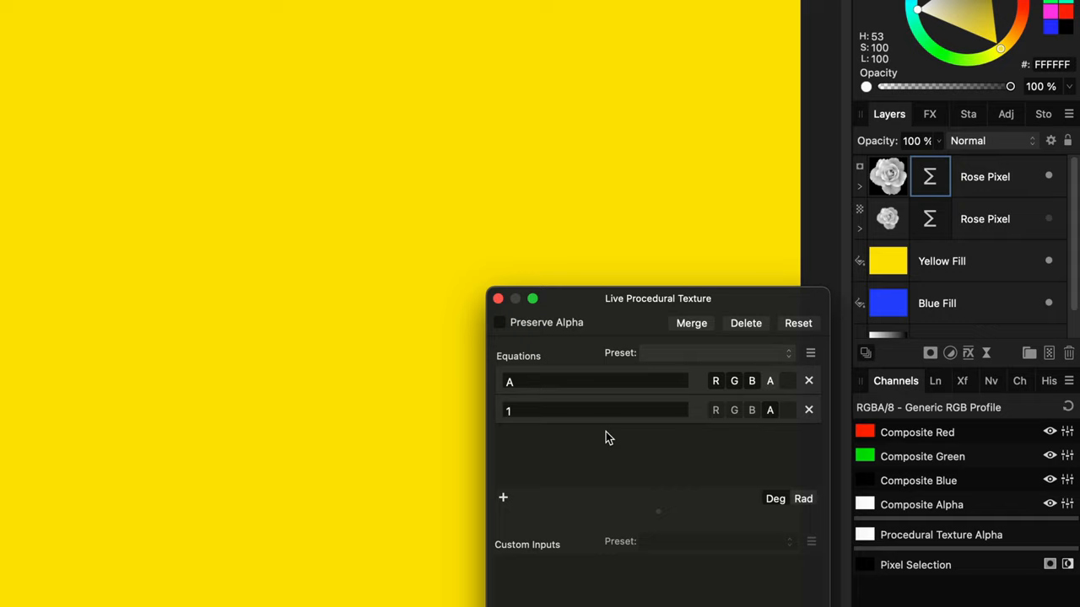
Set the top Rose Pixel's procedural texture to A for colour and 1 for alpha.
{"action": "left_click", "coordinate": [945, 535]}
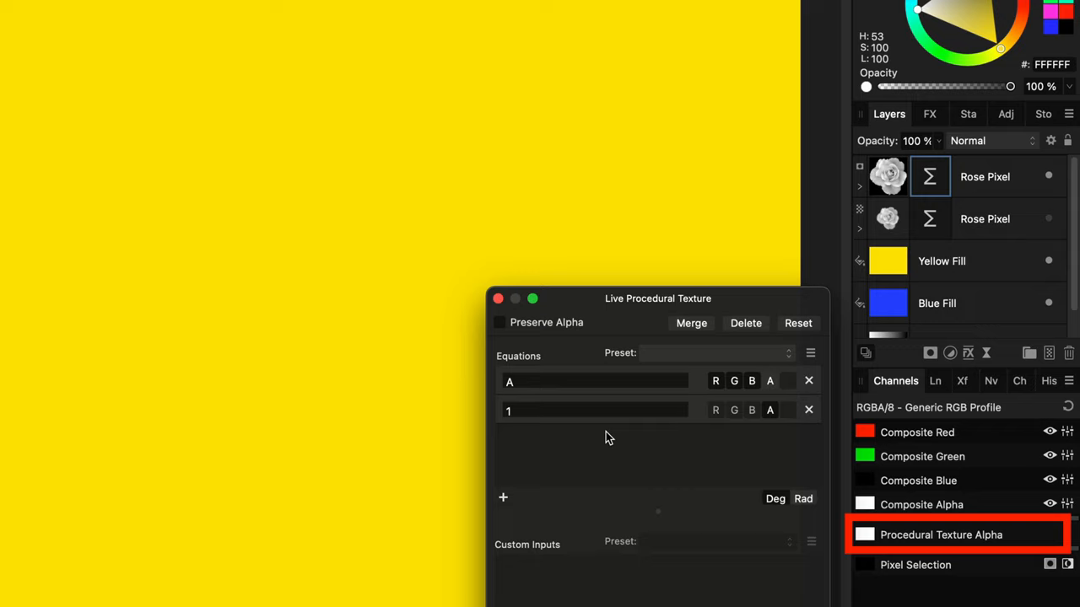